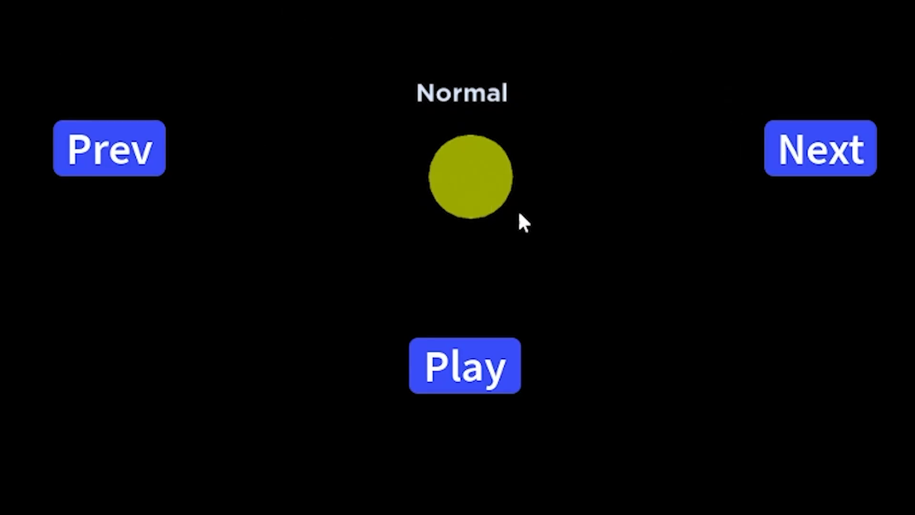
mouse_move(751, 132)
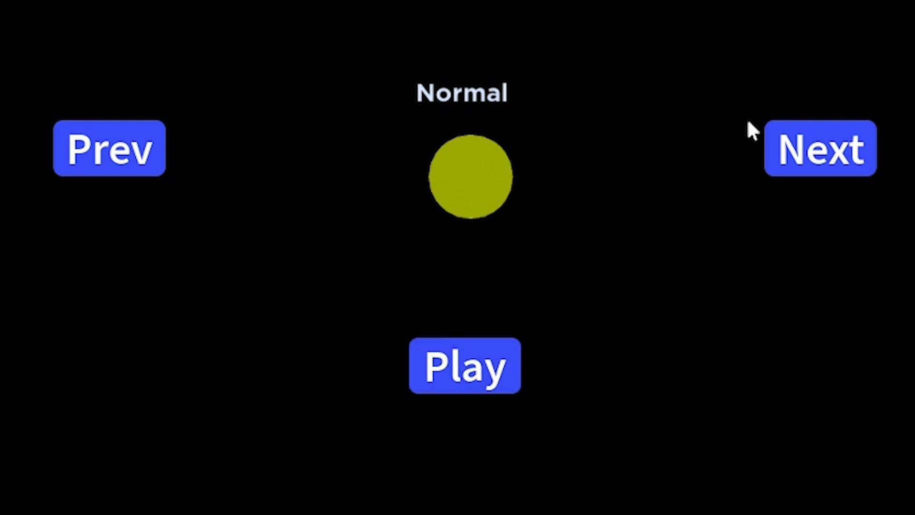